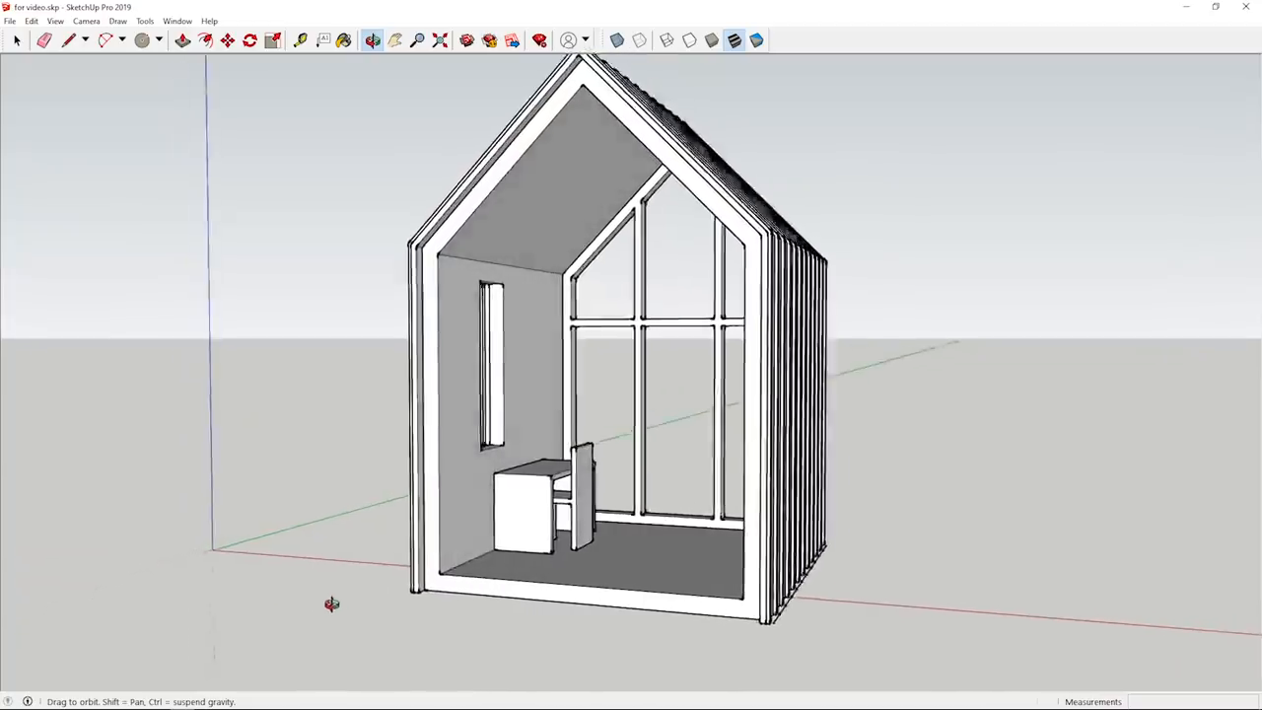
- Orbit to a side view and pick up the box furniture with the Move tool
drag(331, 604, 142, 588)
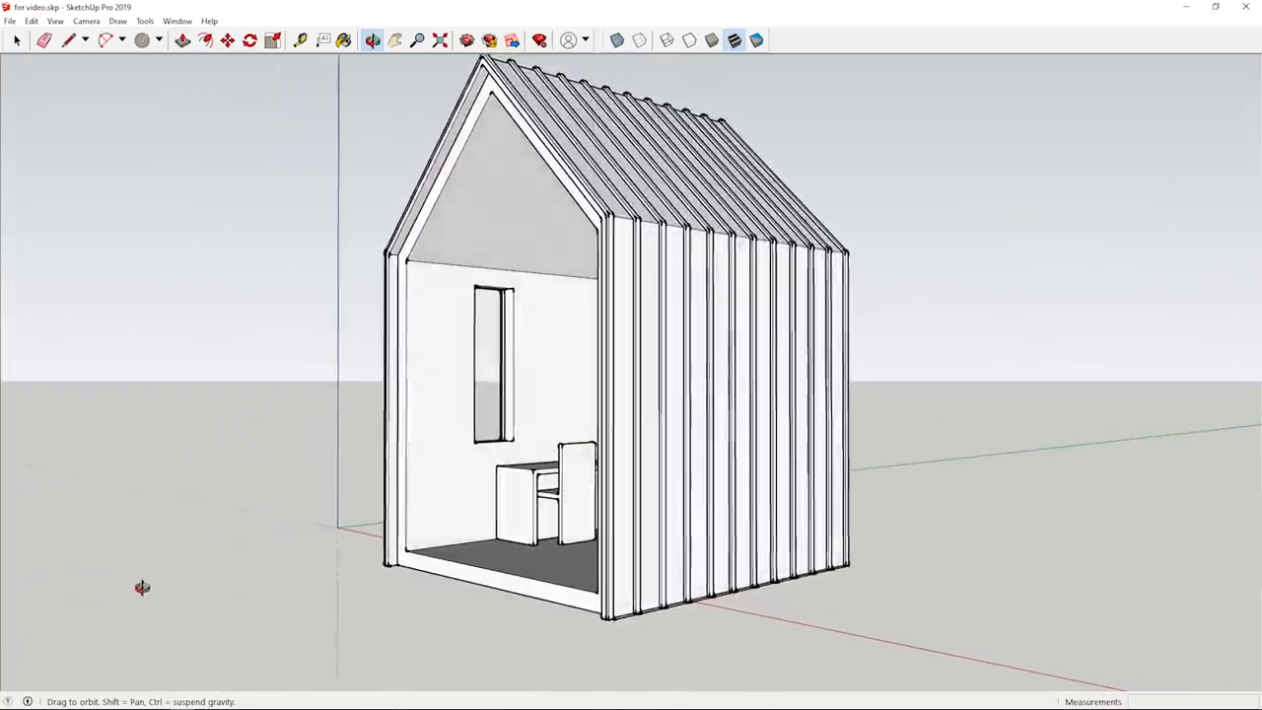
drag(142, 588, 228, 615)
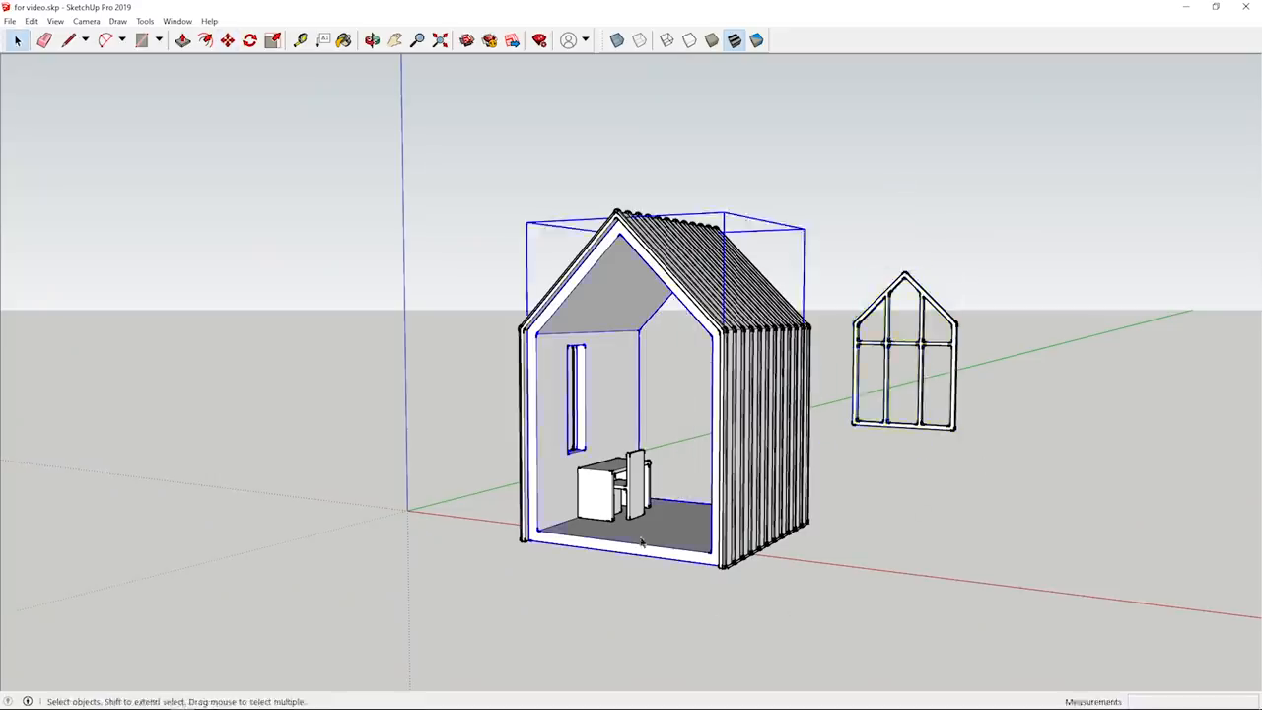
click(228, 40)
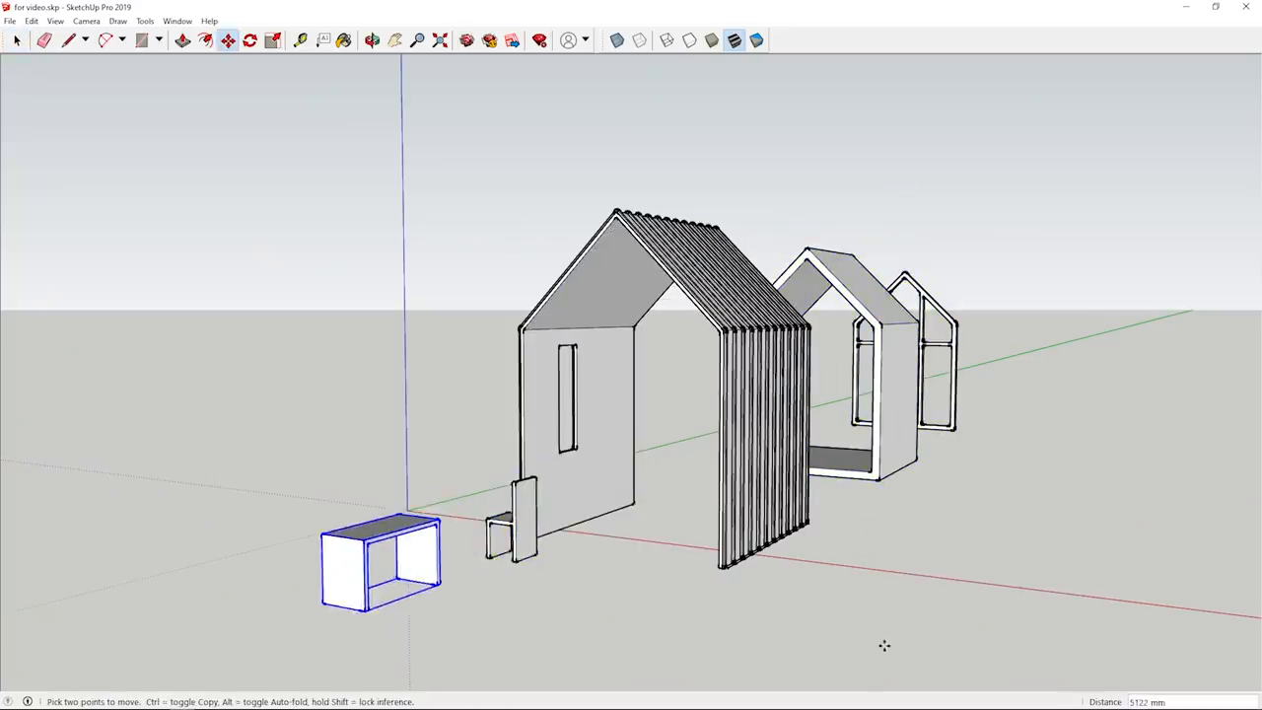